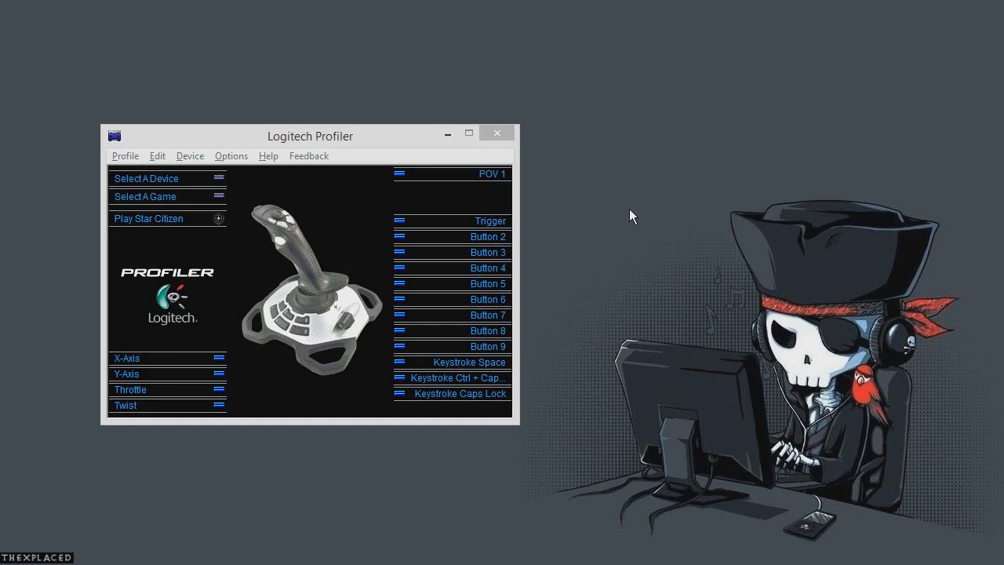
mouse_move(612, 217)
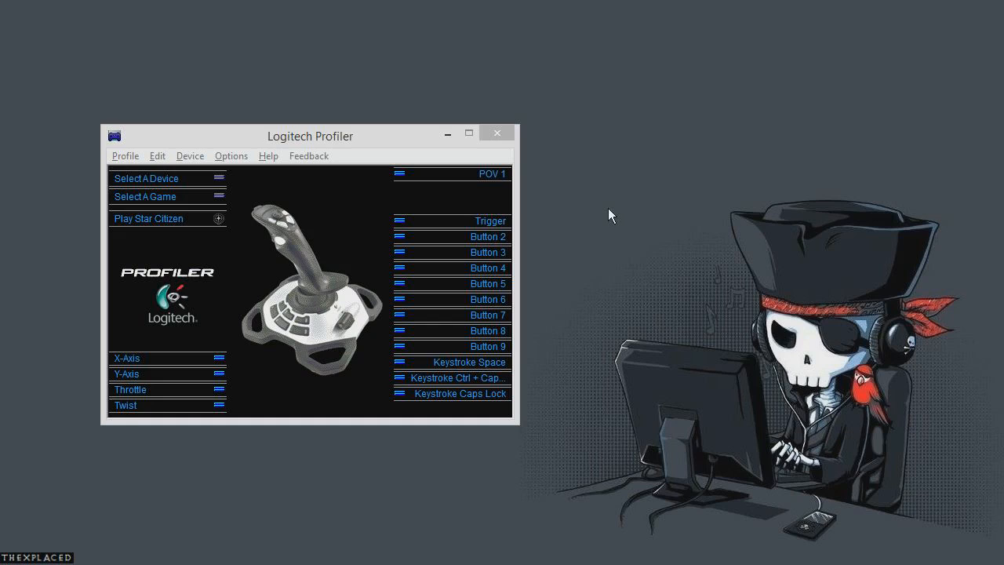
- Bring up the Twist axis properties showing sensitivity 50%, dead zone 0% and range 80%
left_click_drag(311, 134, 299, 107)
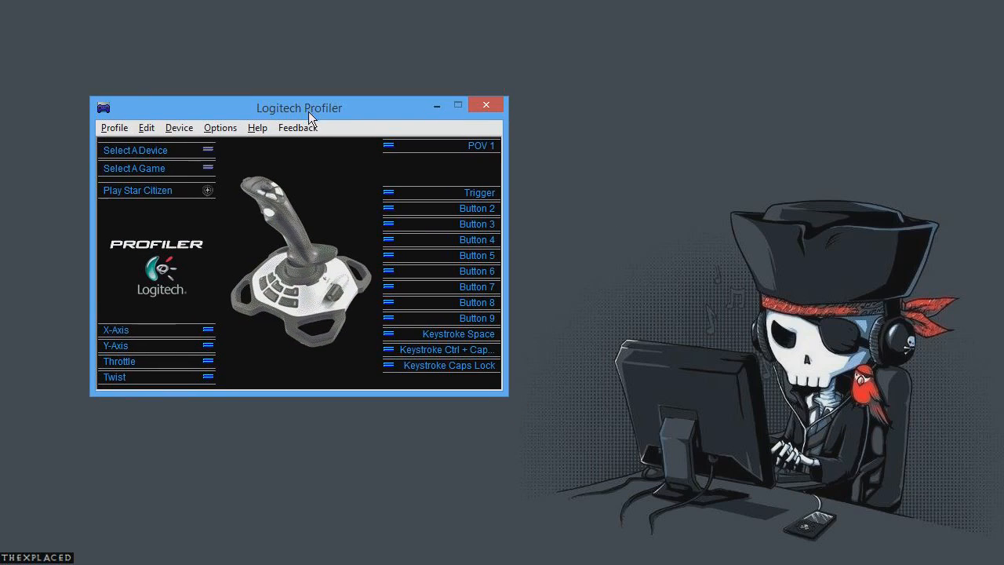
left_click_drag(300, 107, 303, 72)
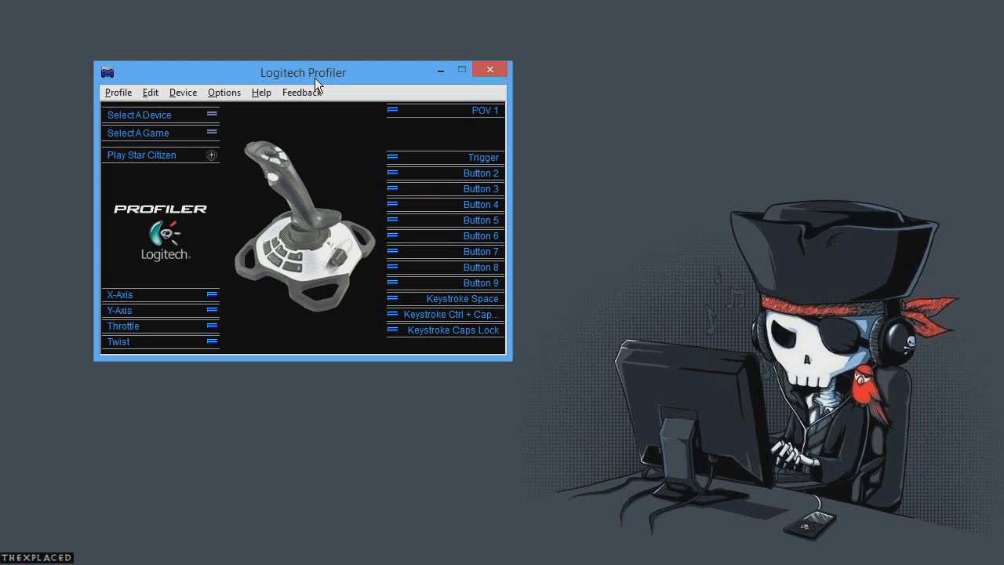
mouse_move(351, 79)
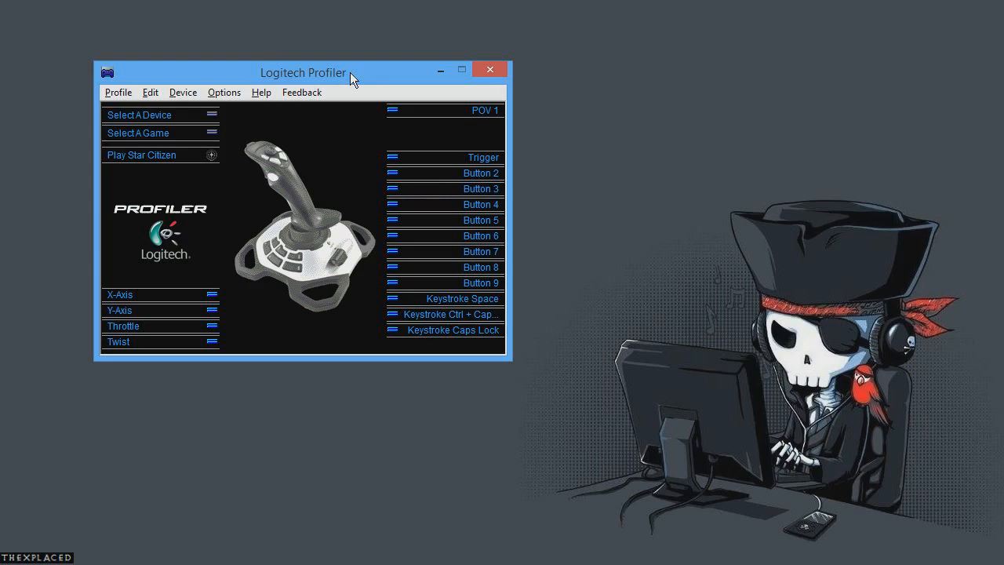
mouse_move(330, 152)
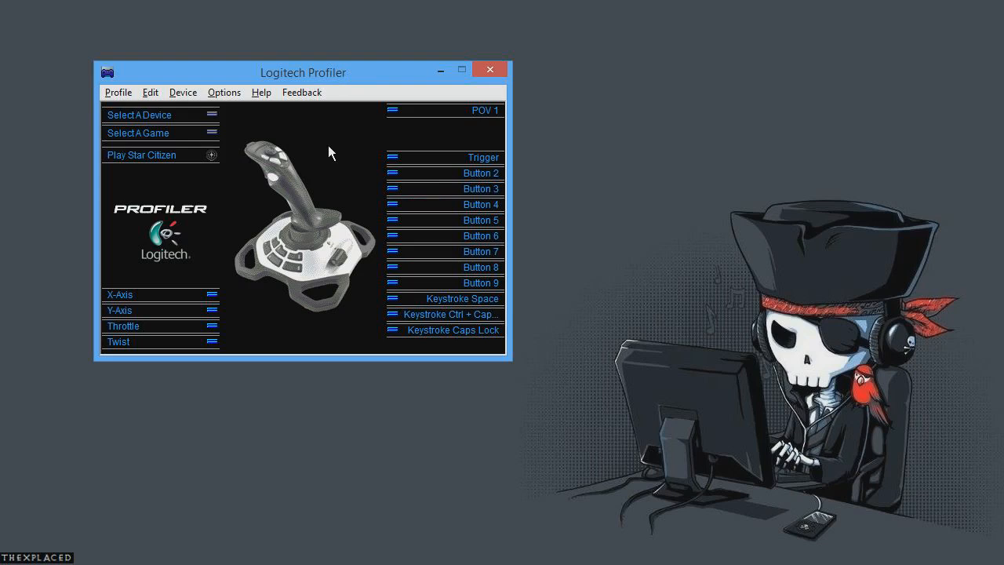
mouse_move(156, 138)
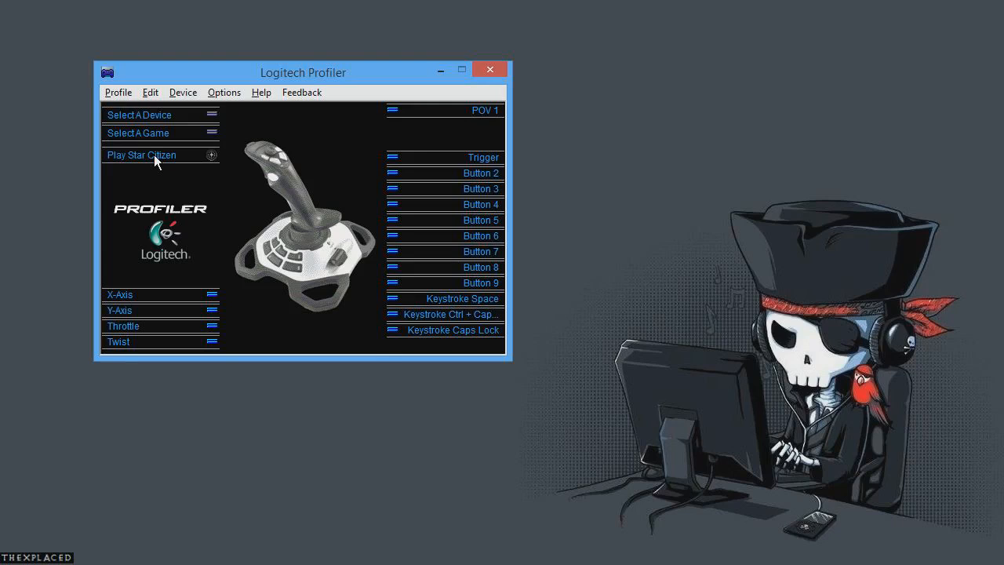
mouse_move(163, 342)
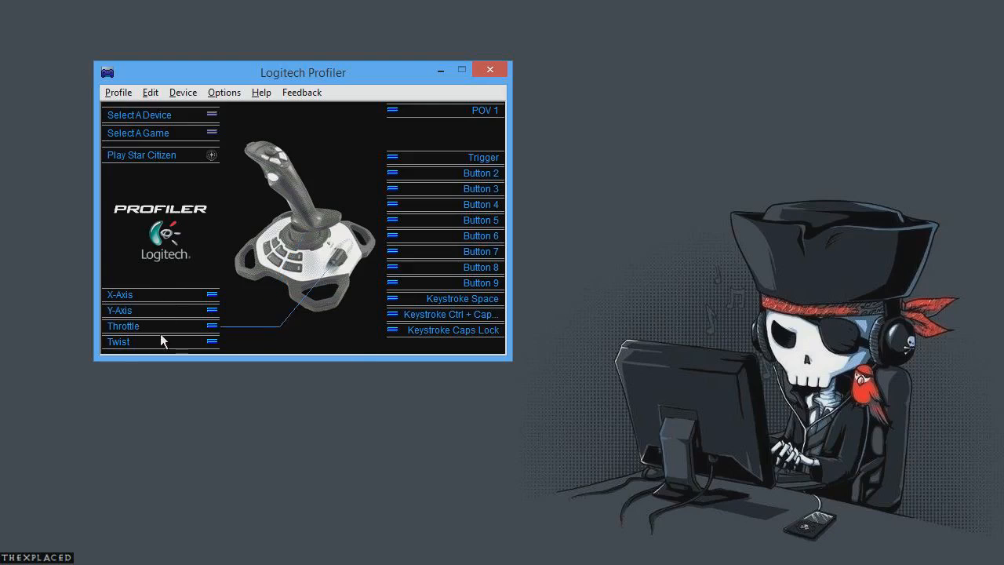
right_click(118, 342)
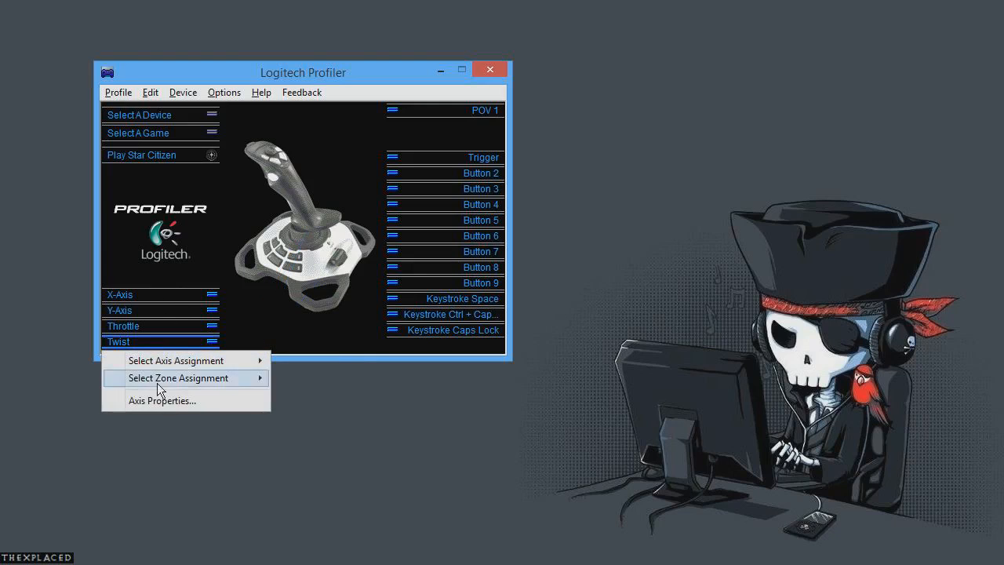
left_click(162, 401)
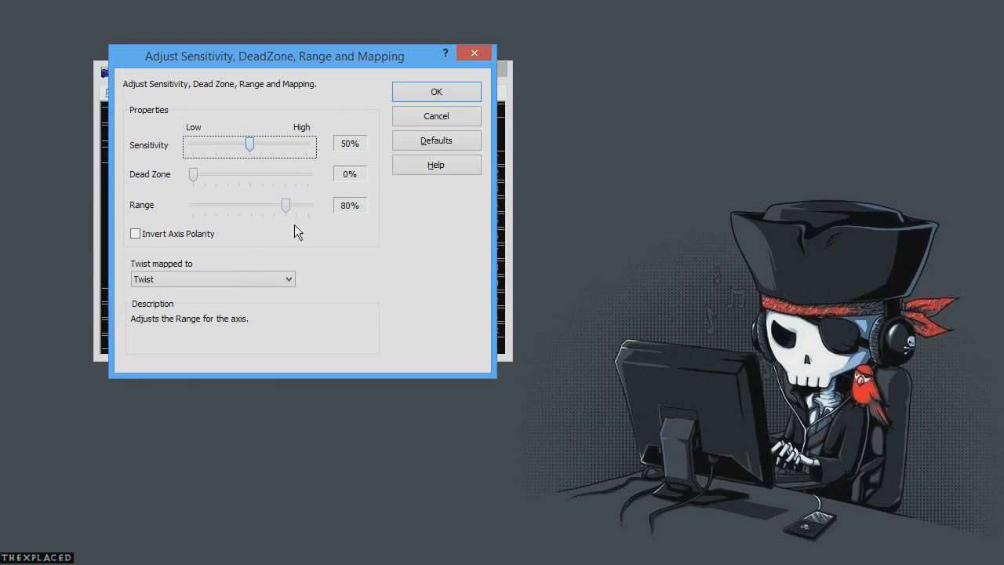
mouse_move(386, 249)
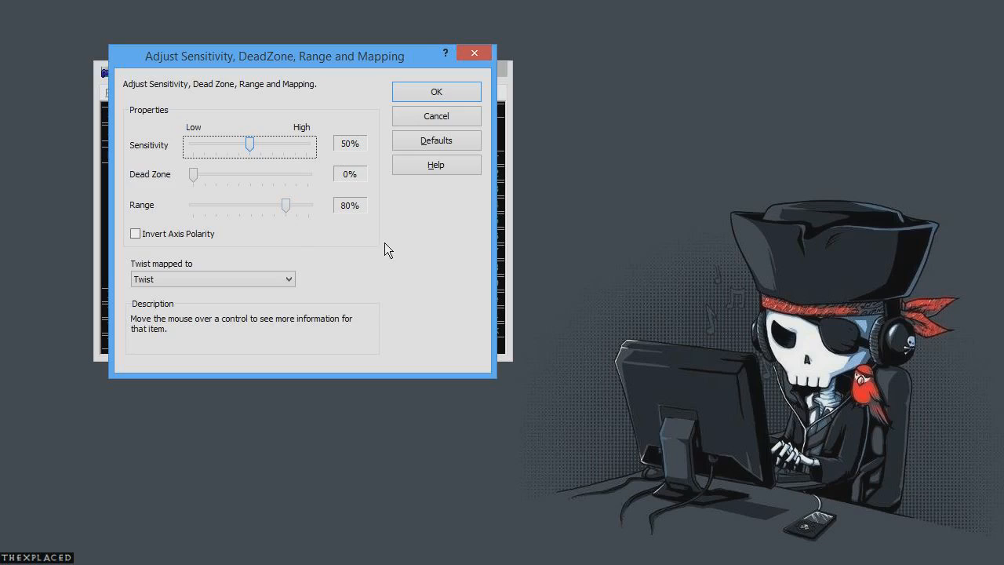
mouse_move(285, 205)
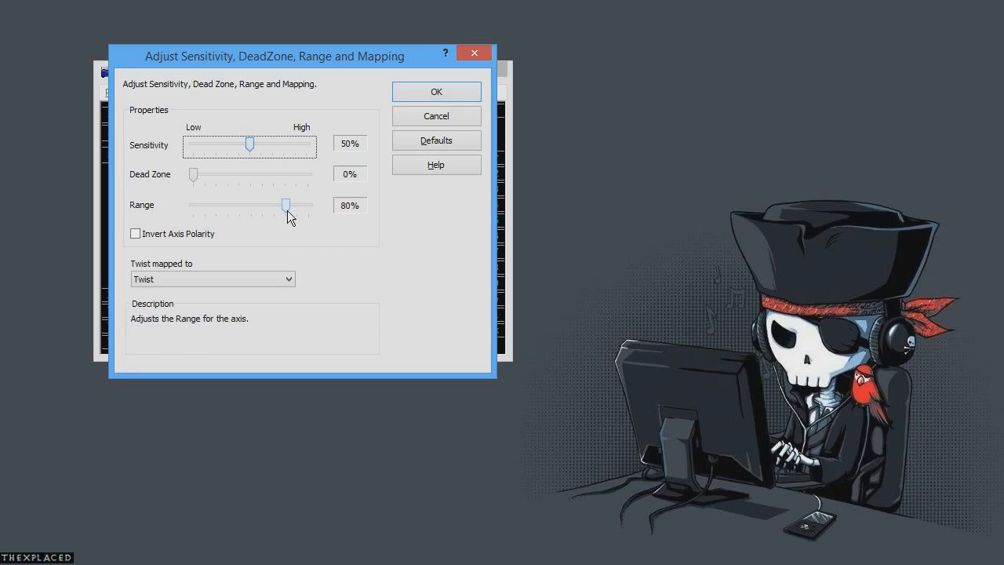
mouse_move(411, 226)
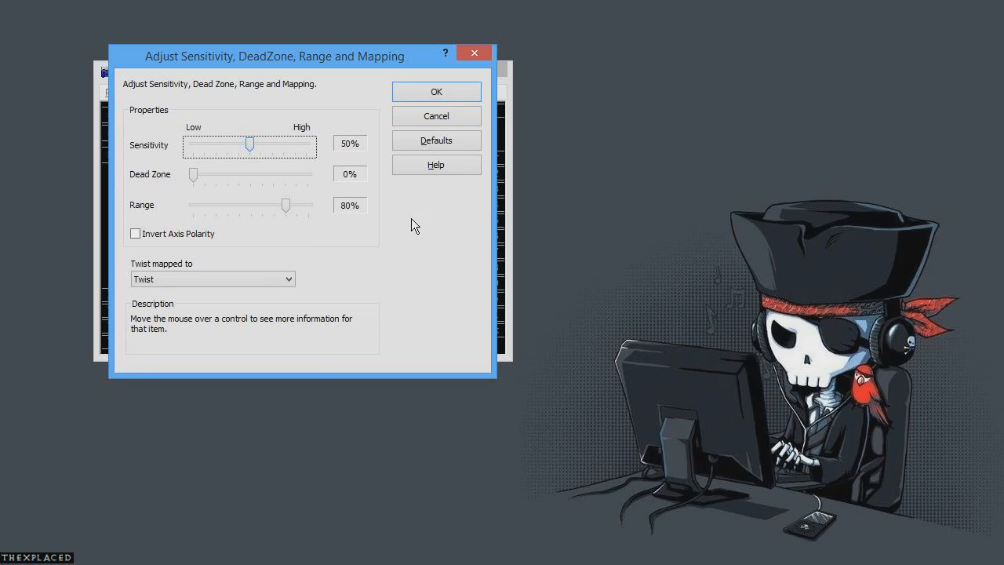
mouse_move(437, 142)
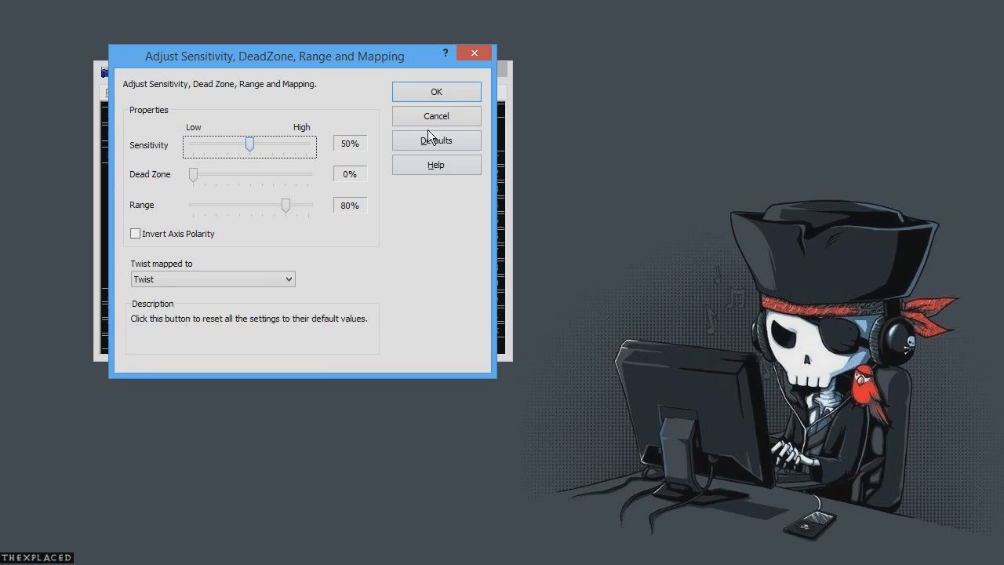
mouse_move(441, 206)
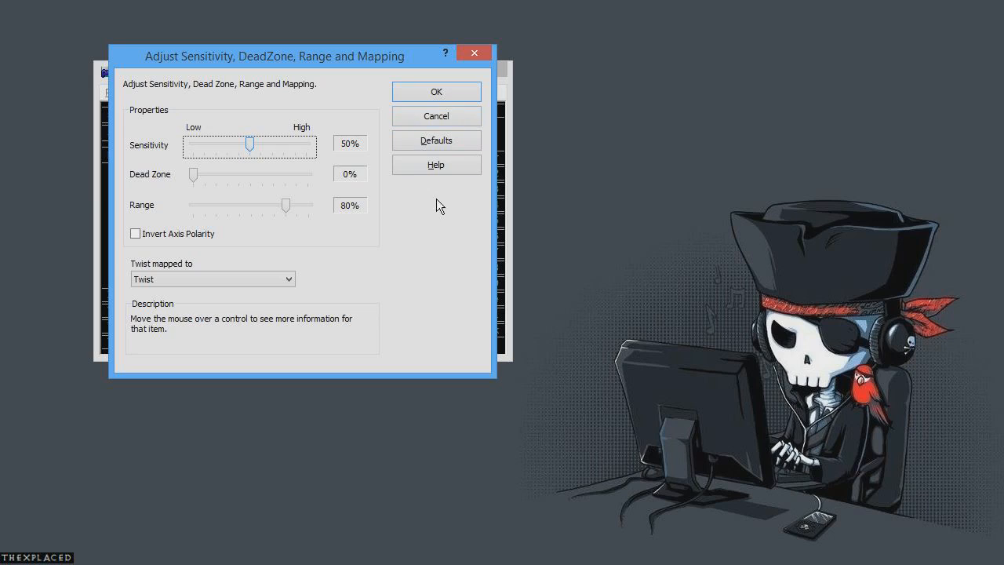
mouse_move(437, 116)
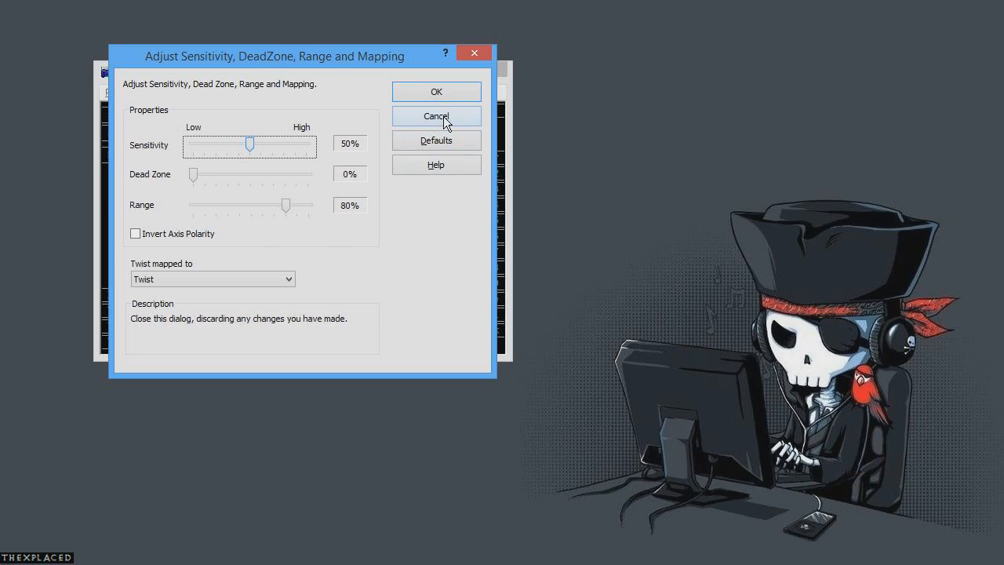
- Cancel the Twist dialog, review the X-Axis range of 90%, then cancel back to the profile
left_click(436, 116)
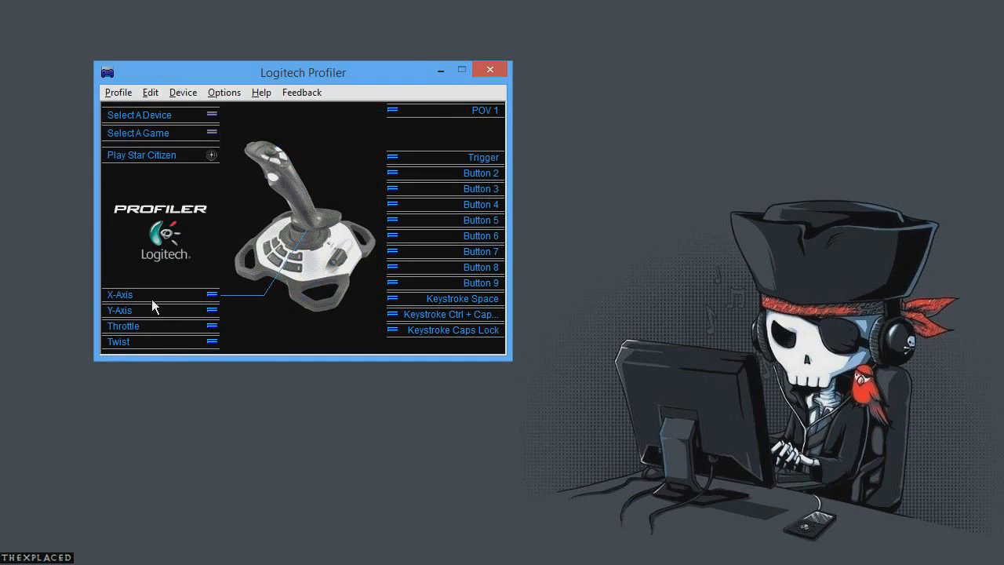
mouse_move(144, 317)
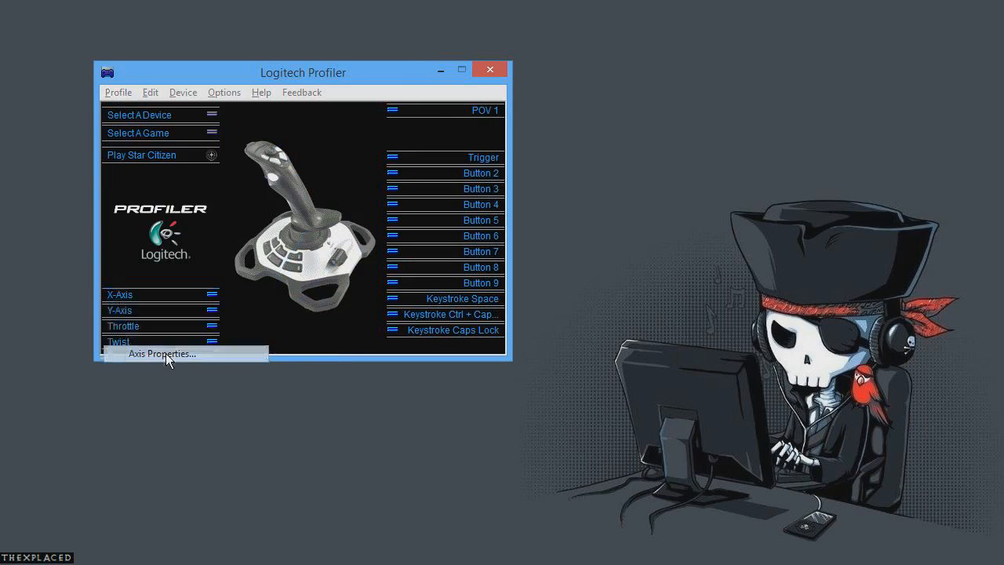
left_click(162, 355)
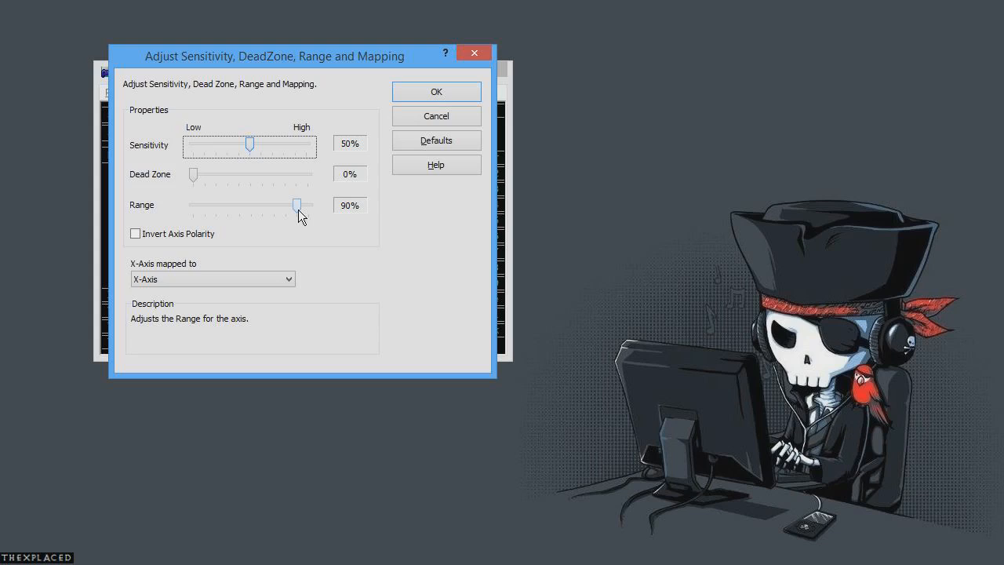
mouse_move(437, 164)
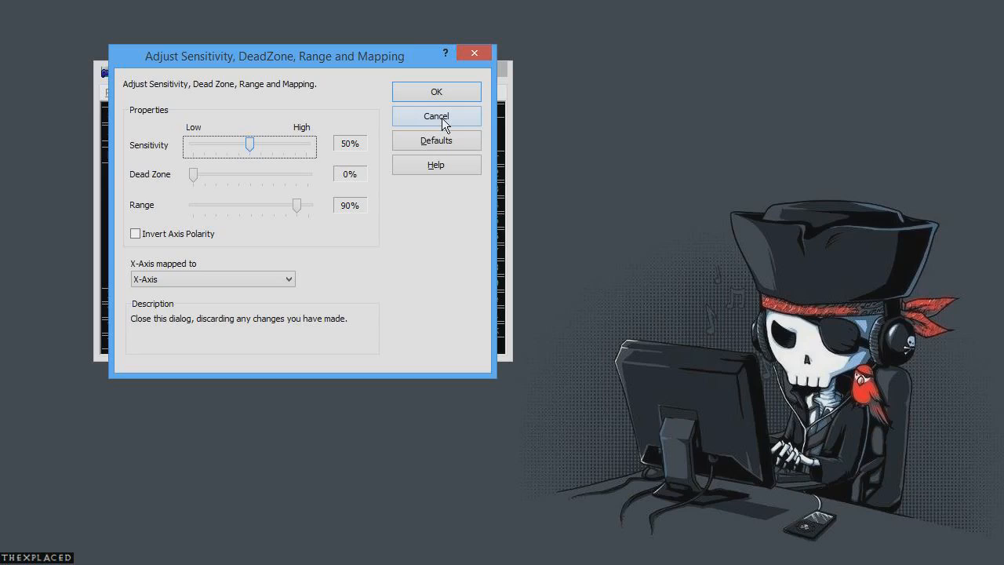
left_click(436, 116)
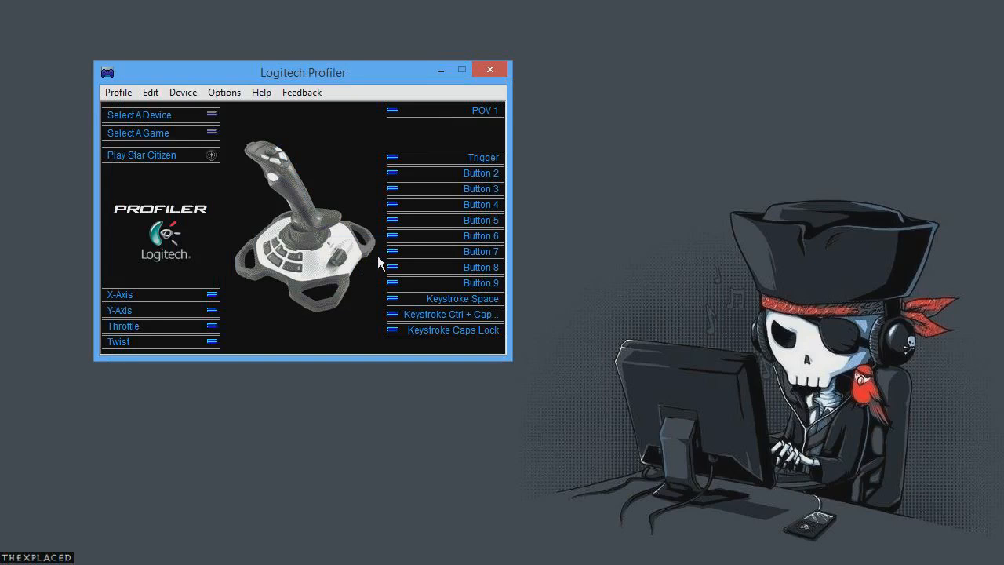
mouse_move(328, 312)
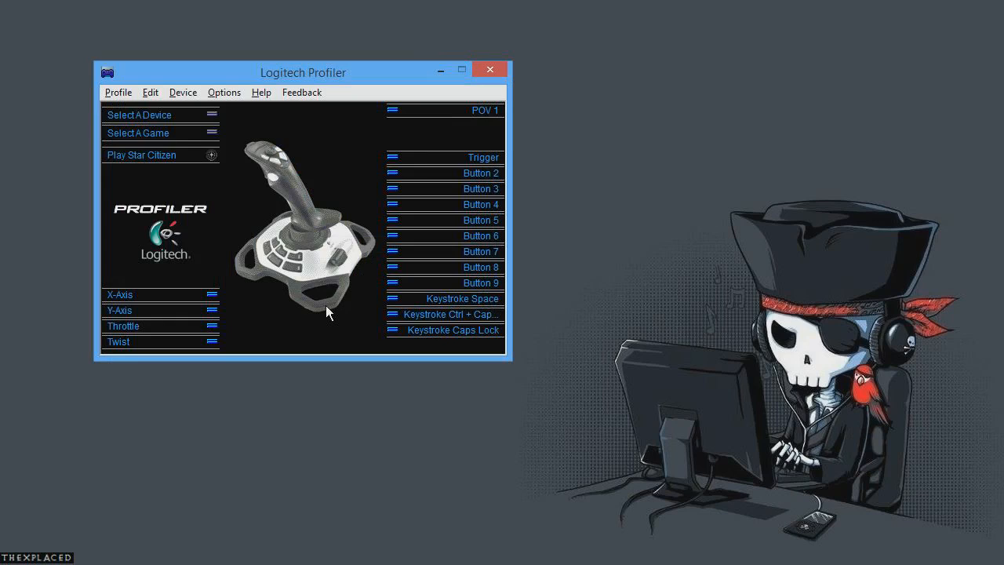
mouse_move(442, 306)
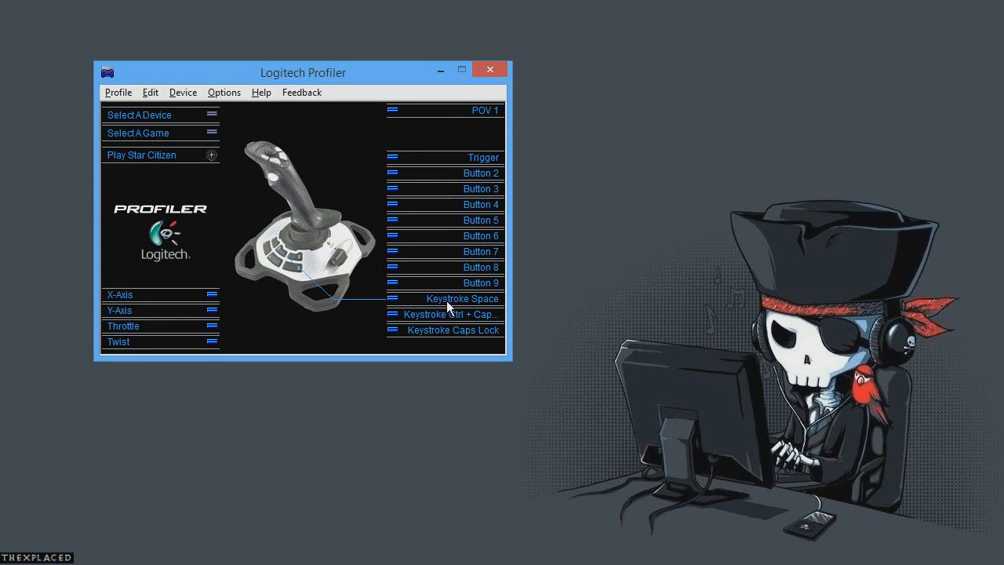
mouse_move(461, 329)
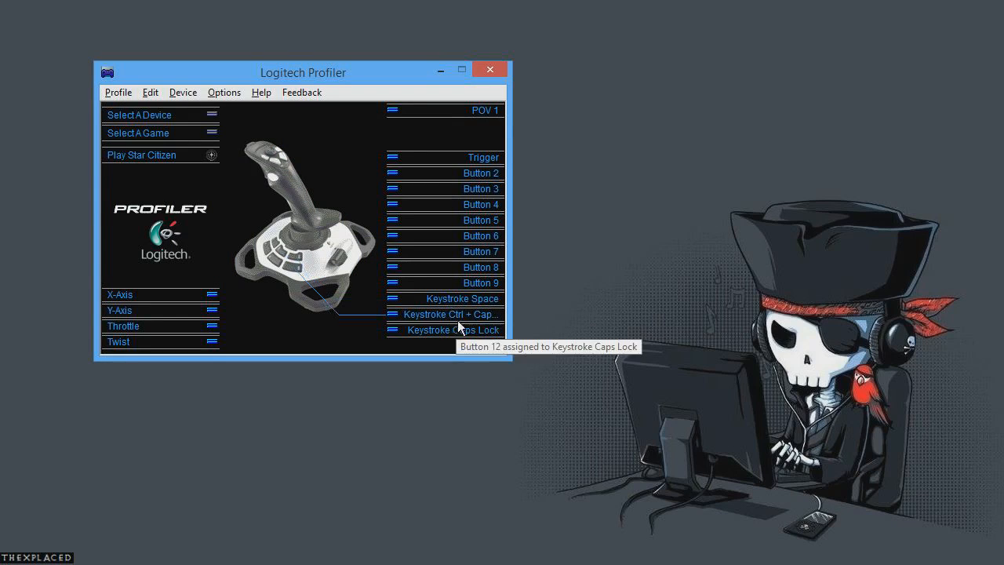
mouse_move(452, 314)
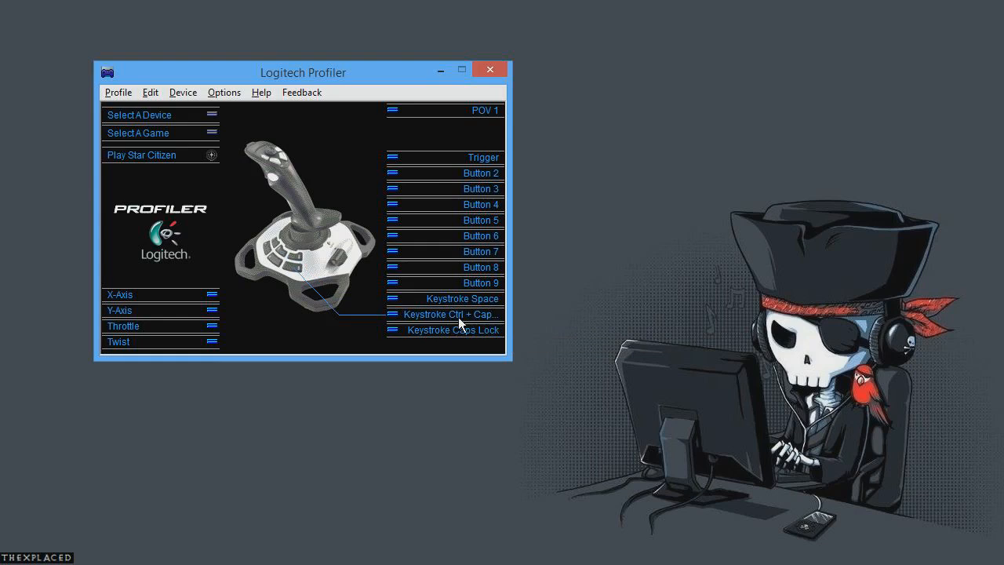
mouse_move(463, 330)
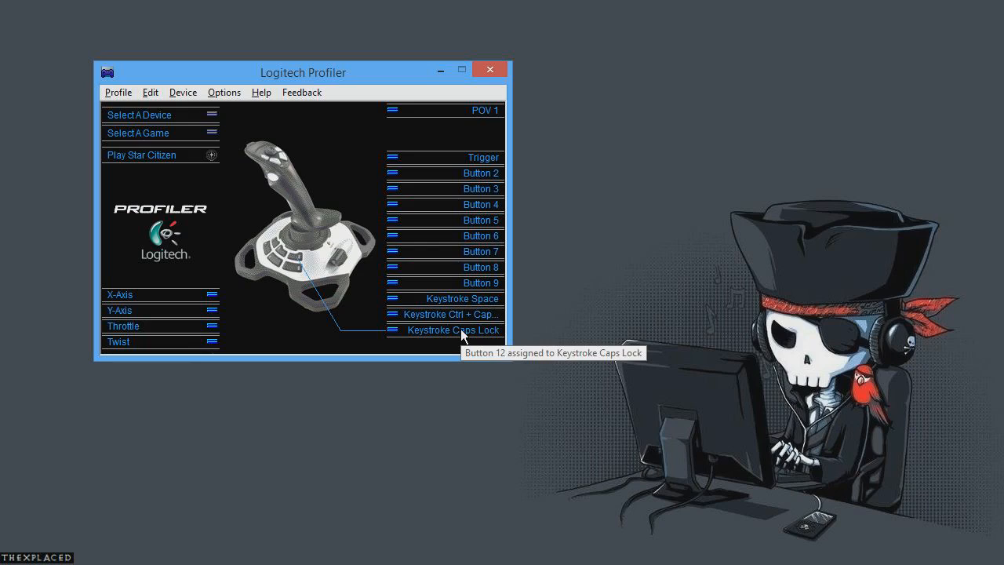
mouse_move(463, 339)
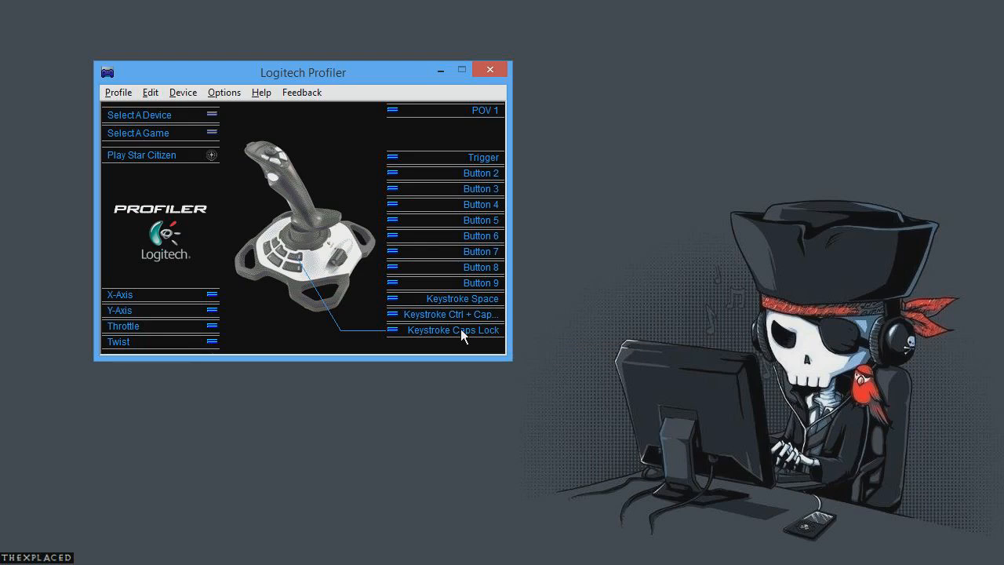
mouse_move(343, 282)
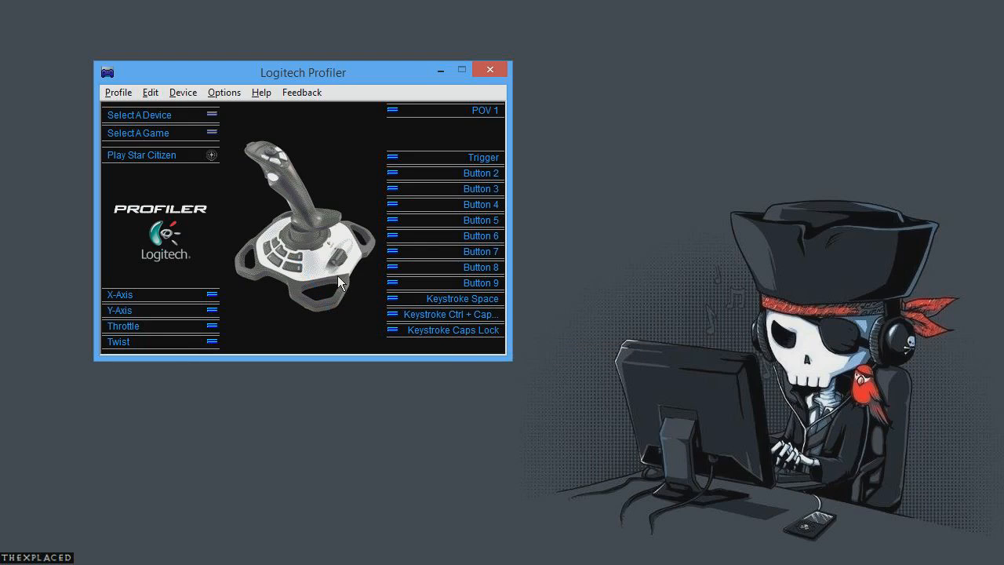
mouse_move(328, 259)
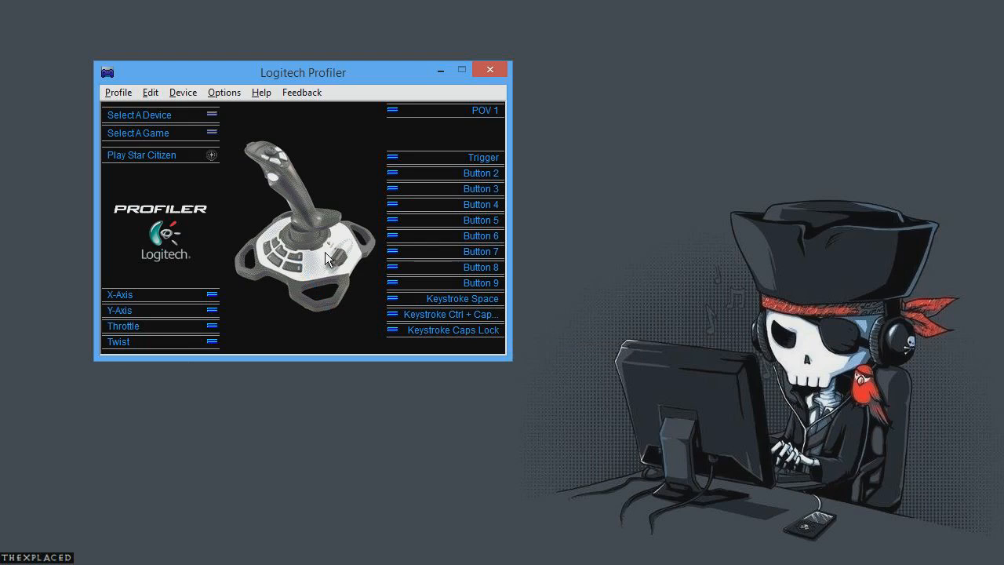
mouse_move(323, 229)
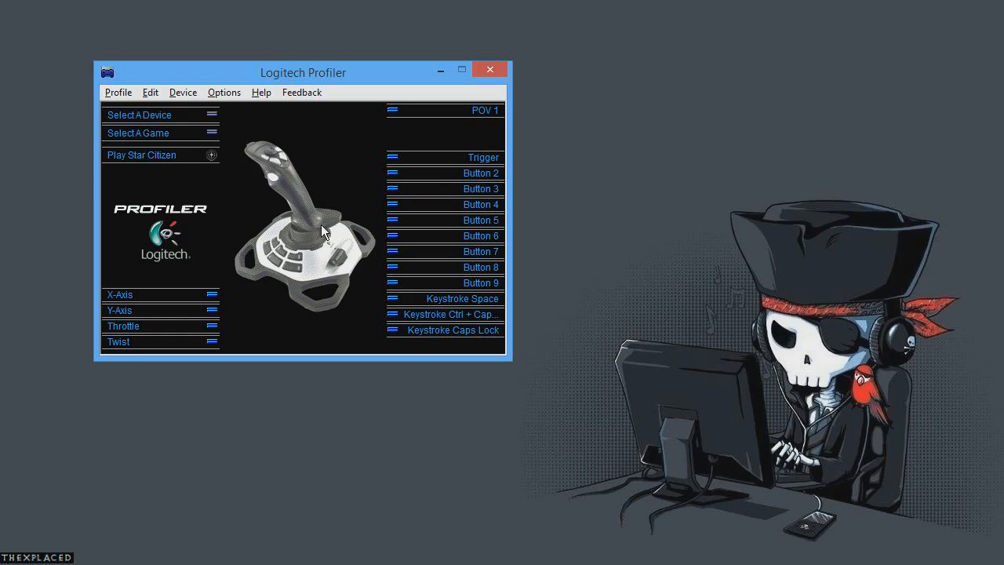
mouse_move(863, 24)
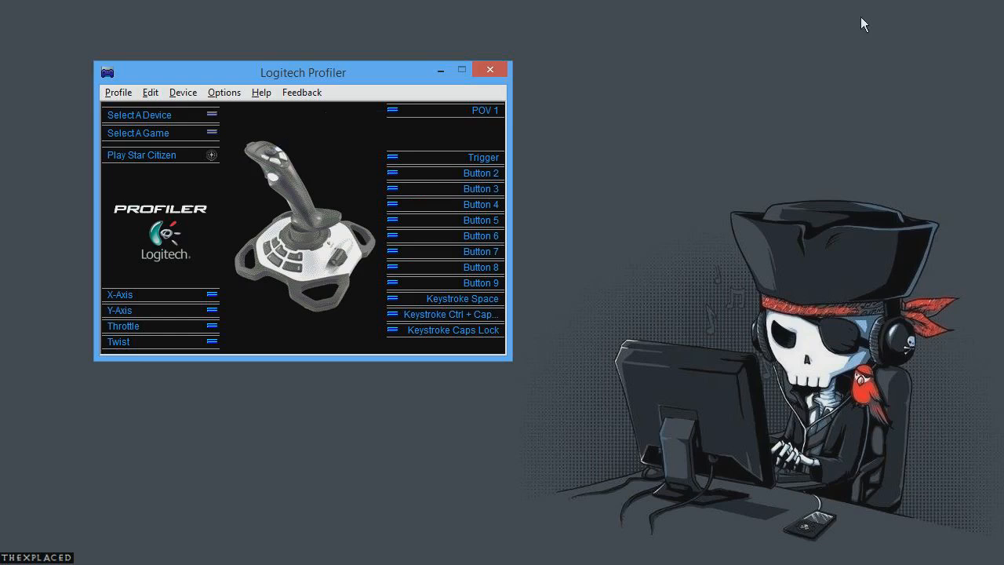